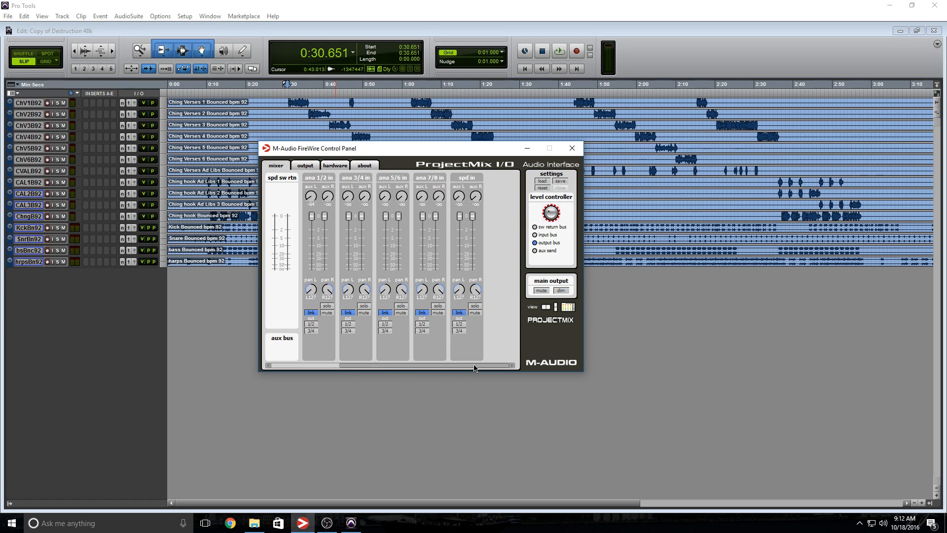
Review the M-Audio panel's output settings, close it, and select about 1:02-1:09 on the timeline.
left_click(305, 165)
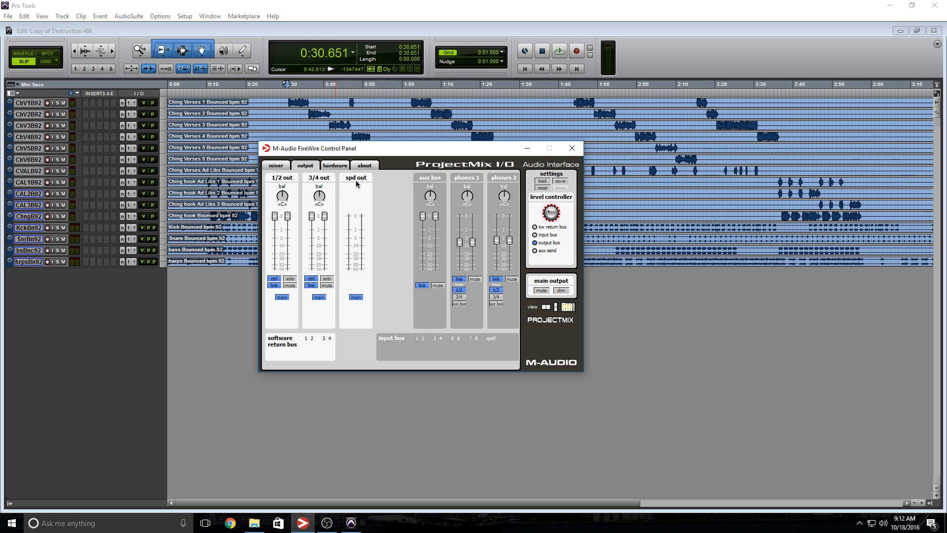
mouse_move(356, 189)
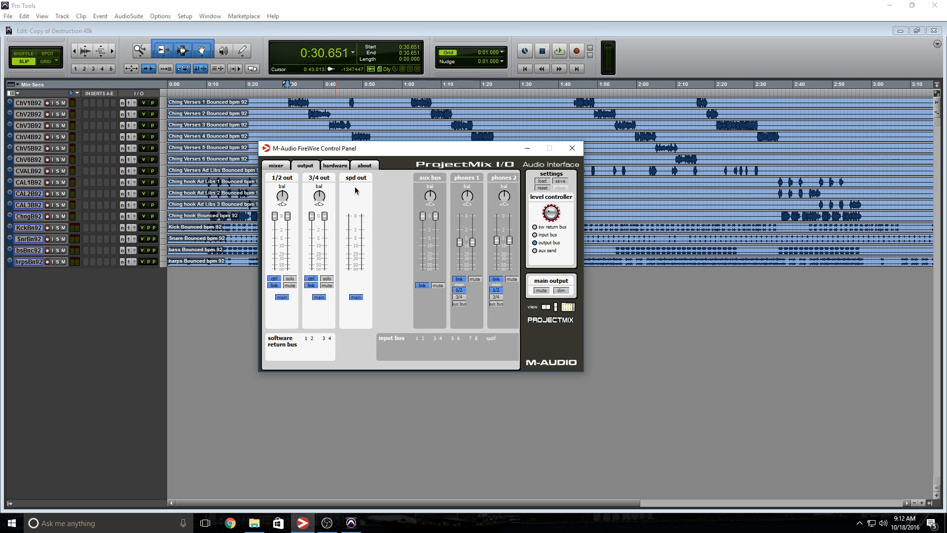
mouse_move(378, 195)
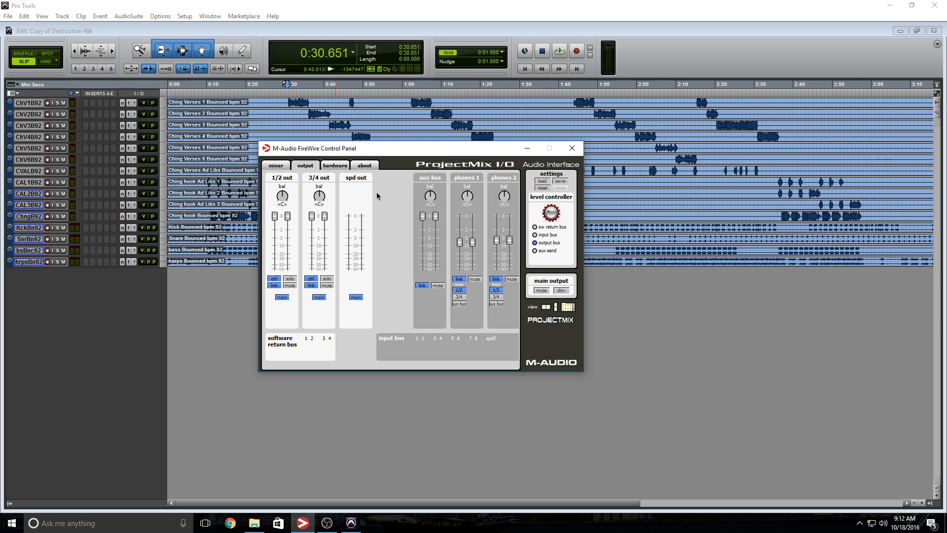
left_click(571, 147)
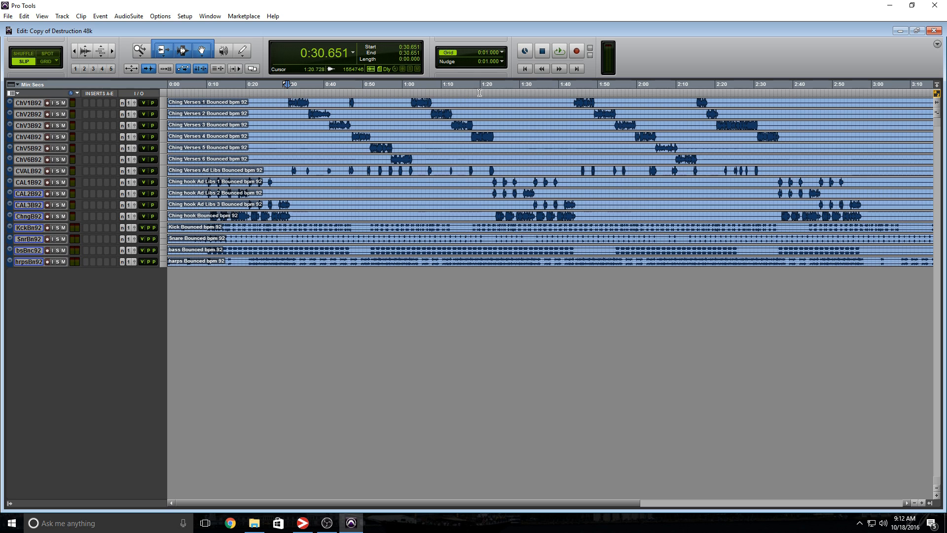
left_click_drag(407, 102, 441, 102)
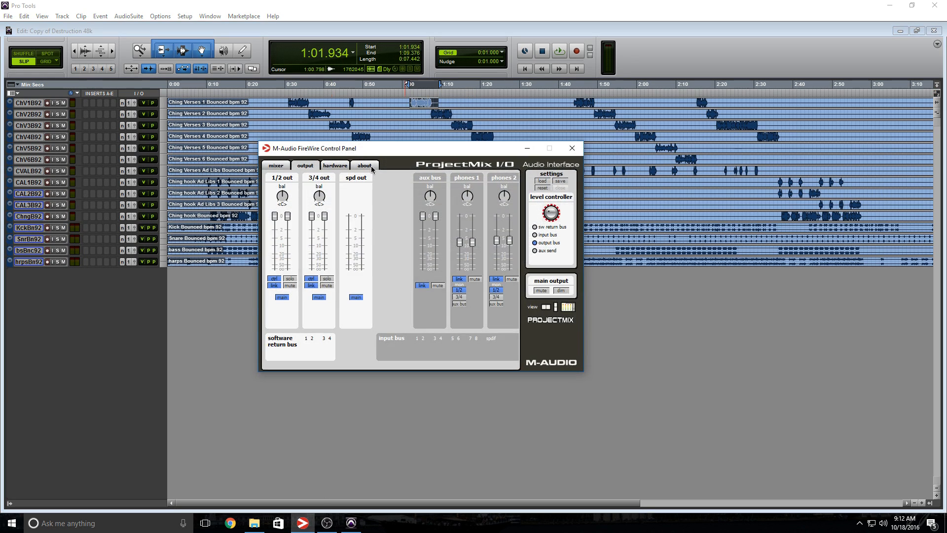
mouse_move(379, 210)
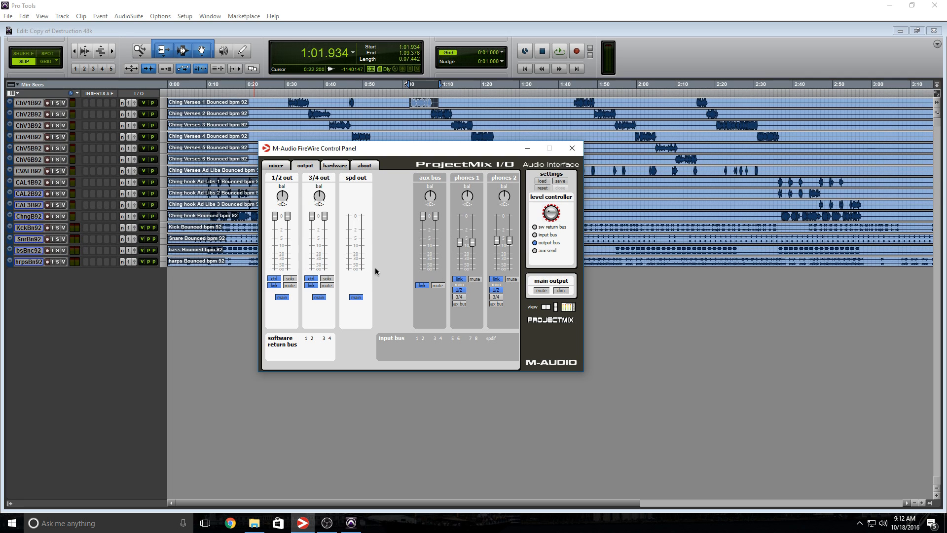
mouse_move(384, 205)
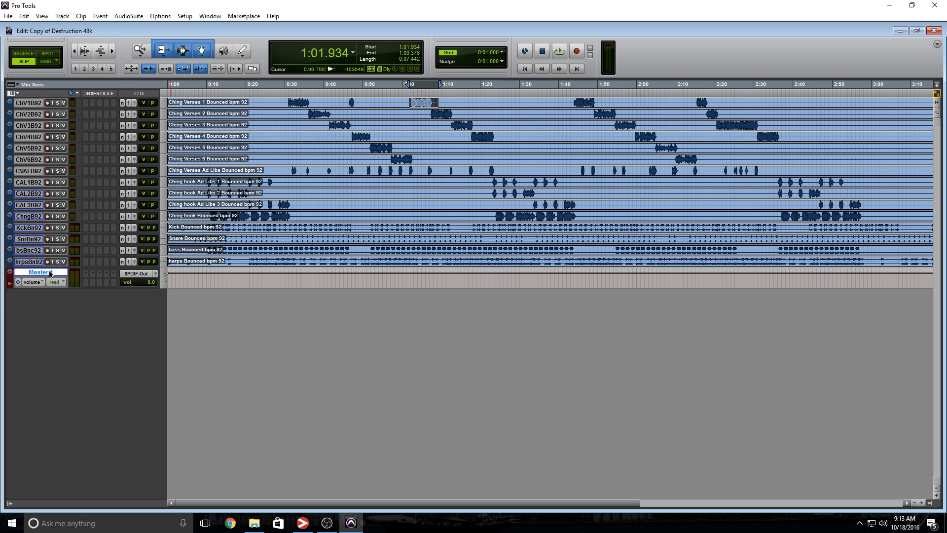
Delete the Master fader and create a stereo Aux Input track renamed Master.
right_click(38, 272)
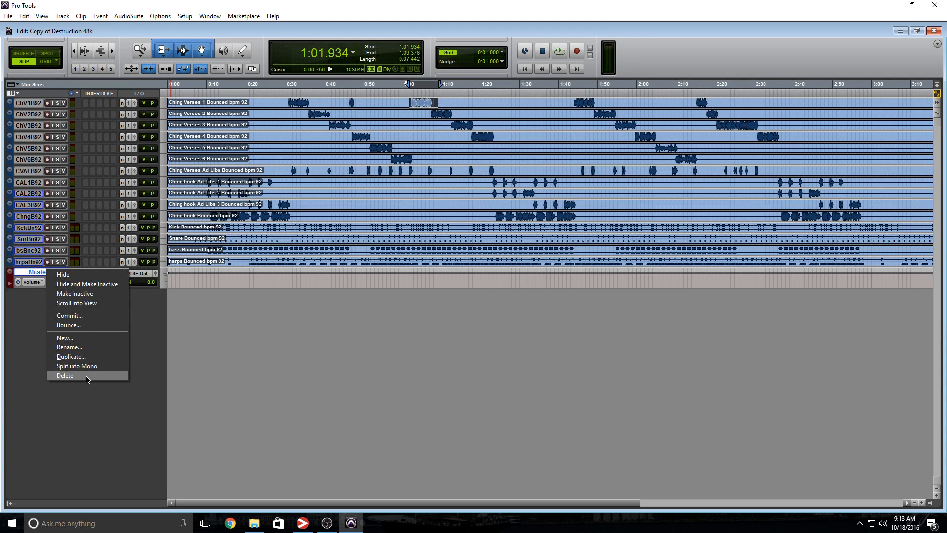
left_click(64, 337)
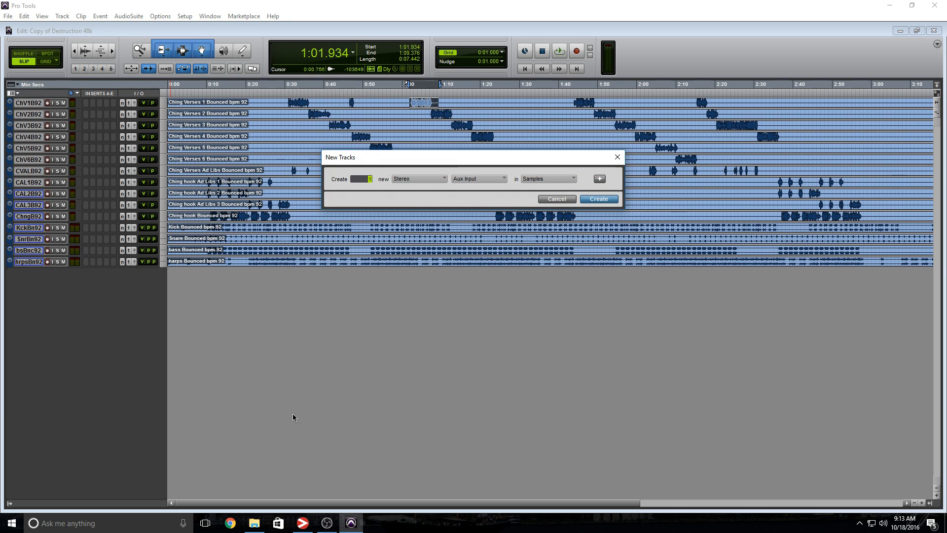
left_click(597, 198)
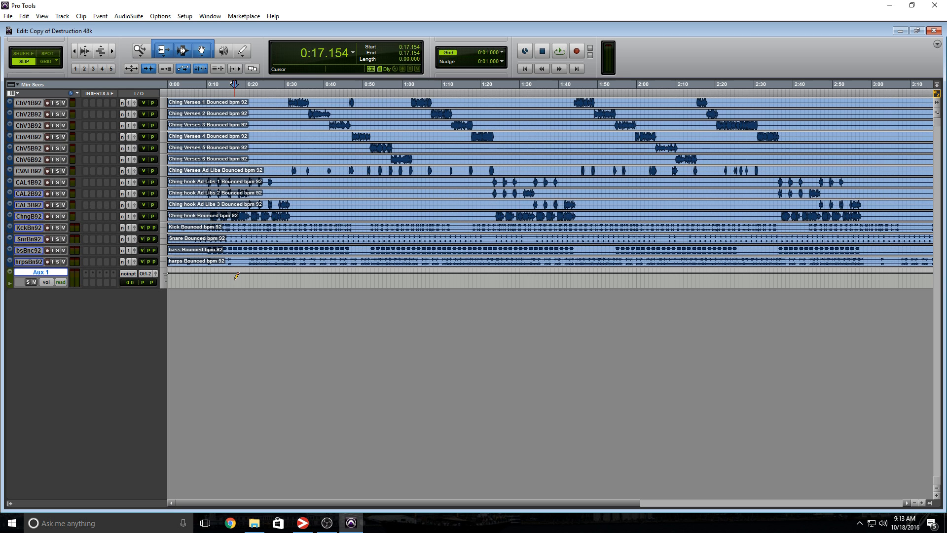
double_click(38, 273)
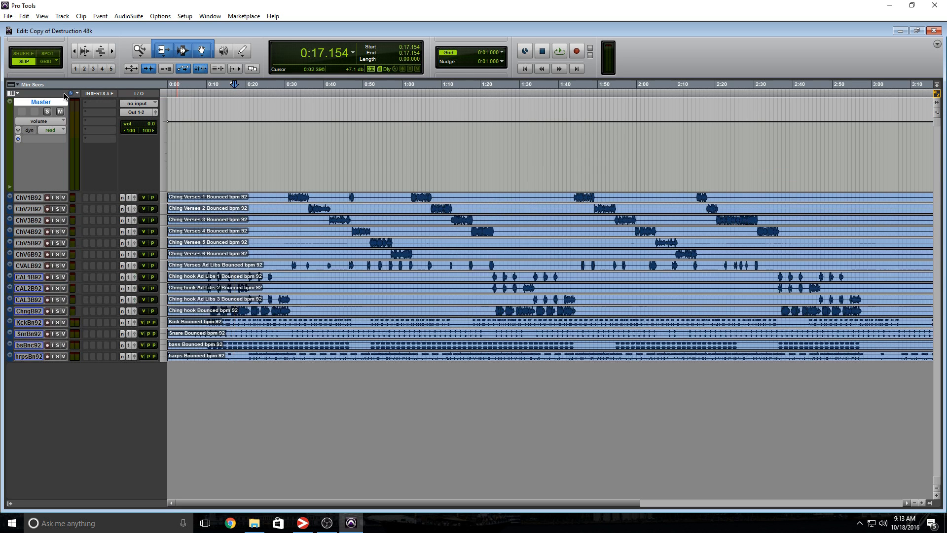
left_click(184, 16)
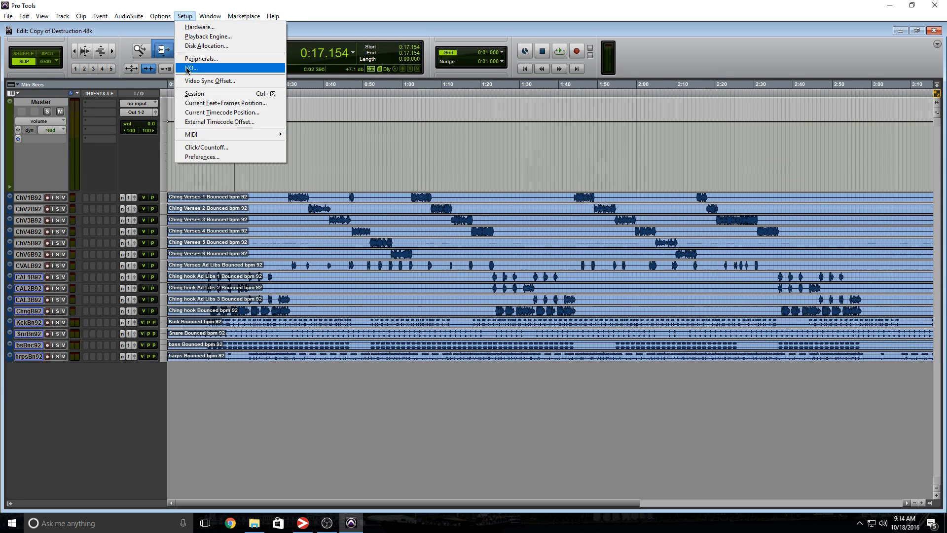
left_click(192, 68)
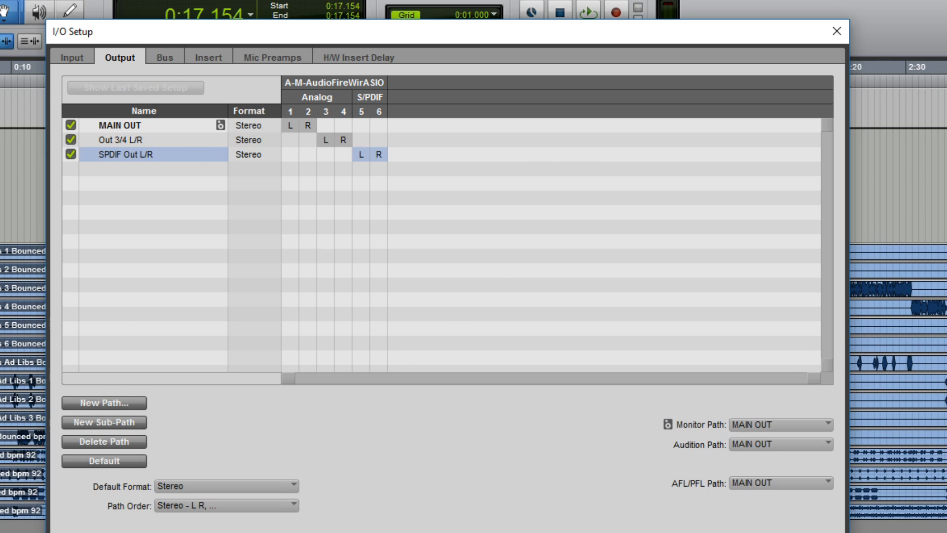
left_click(835, 30)
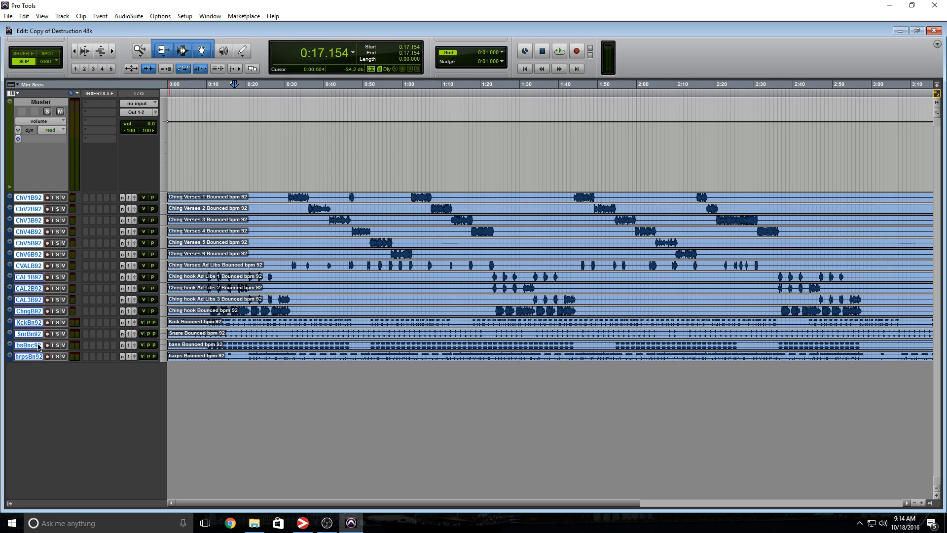
mouse_move(29, 345)
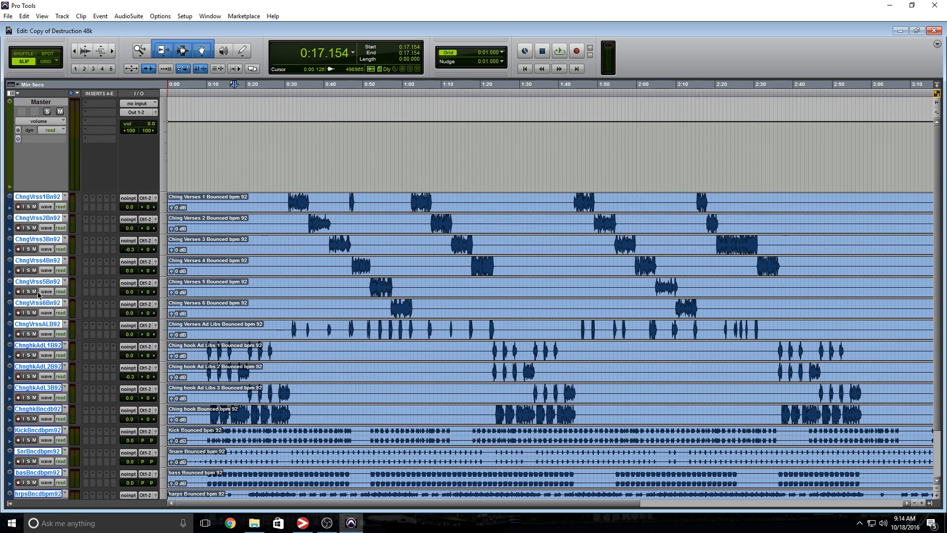
mouse_move(149, 202)
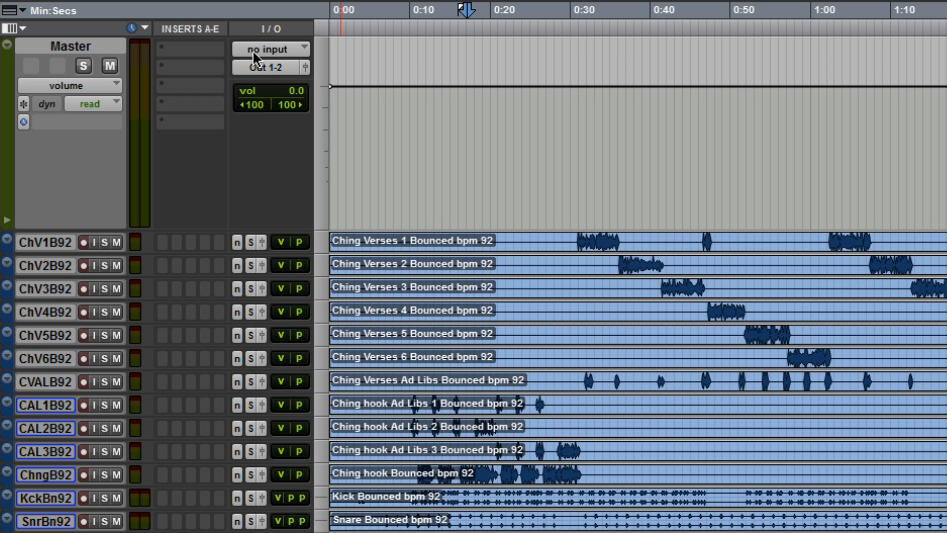
Set the Master aux track's input to the SPDIF (Stereo) bus.
left_click(271, 49)
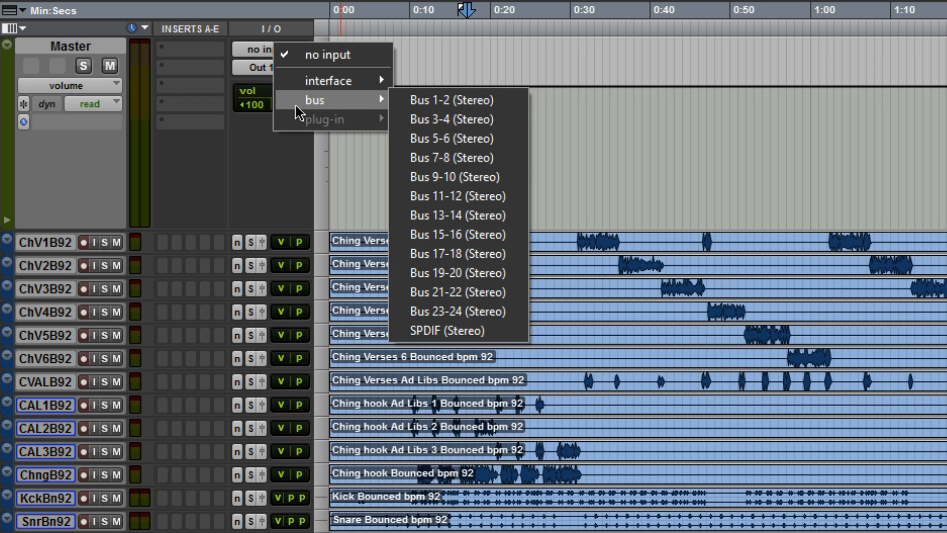
mouse_move(466, 330)
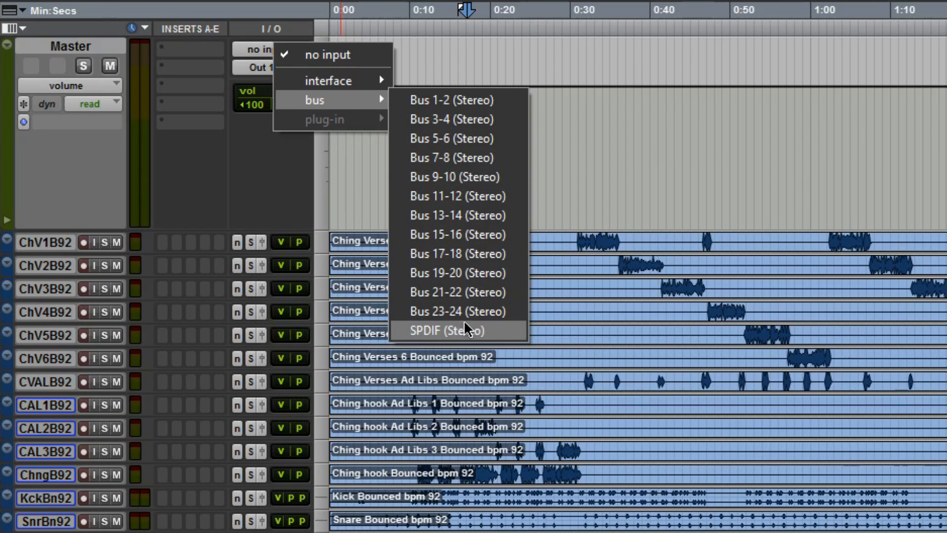
left_click(439, 330)
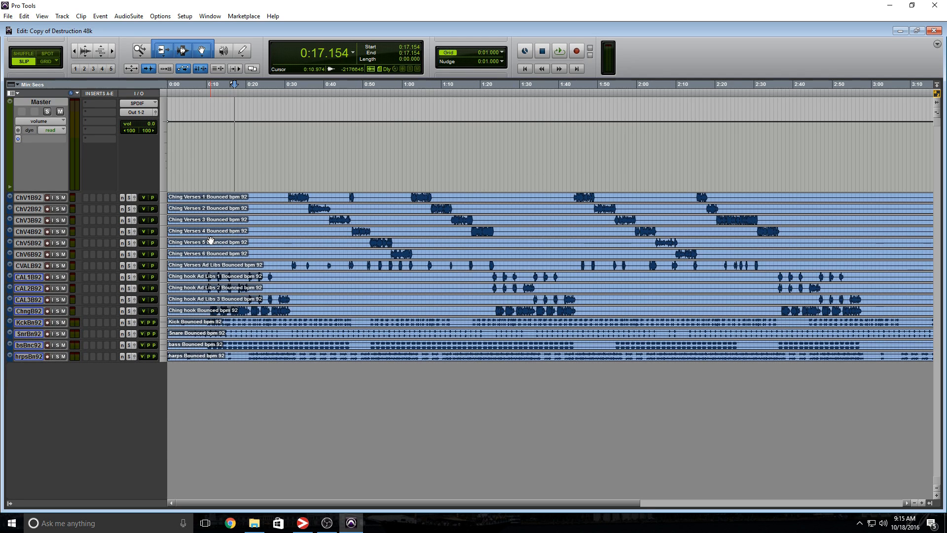
Route the Master aux track's output to SPDIF-Out and check the M-Audio control panel.
left_click(139, 112)
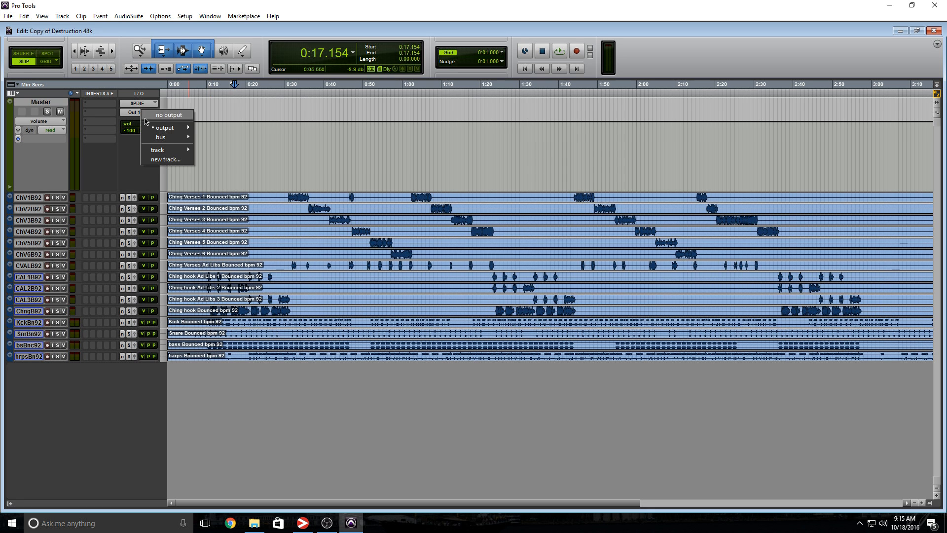
left_click(164, 128)
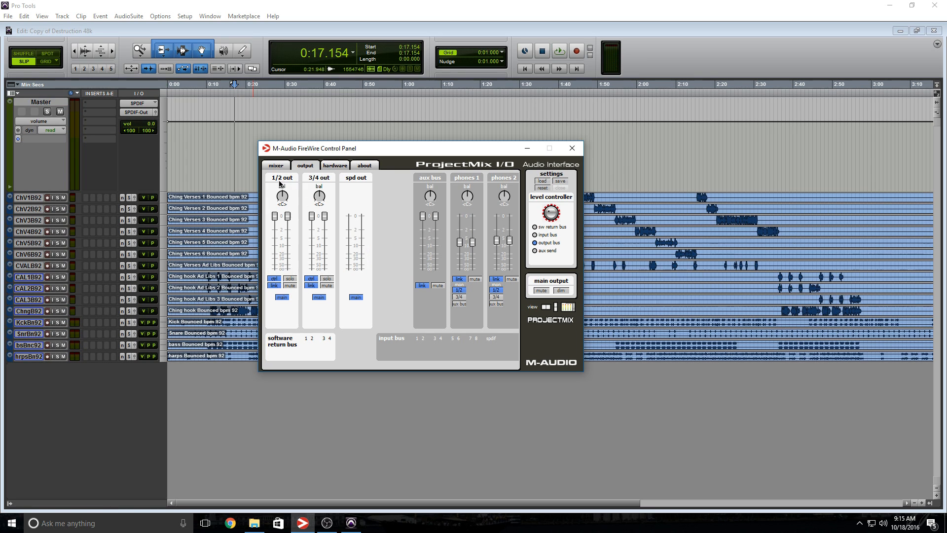
mouse_move(369, 220)
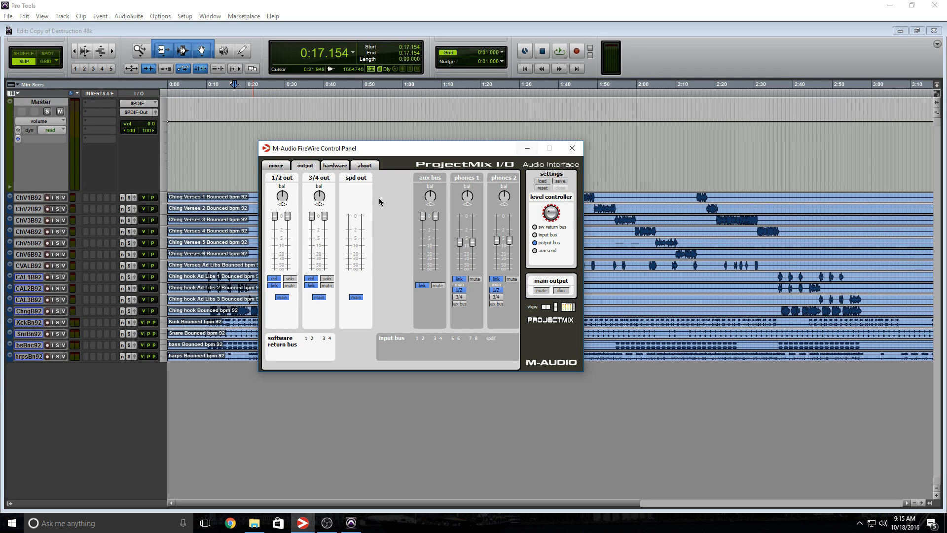
left_click(571, 148)
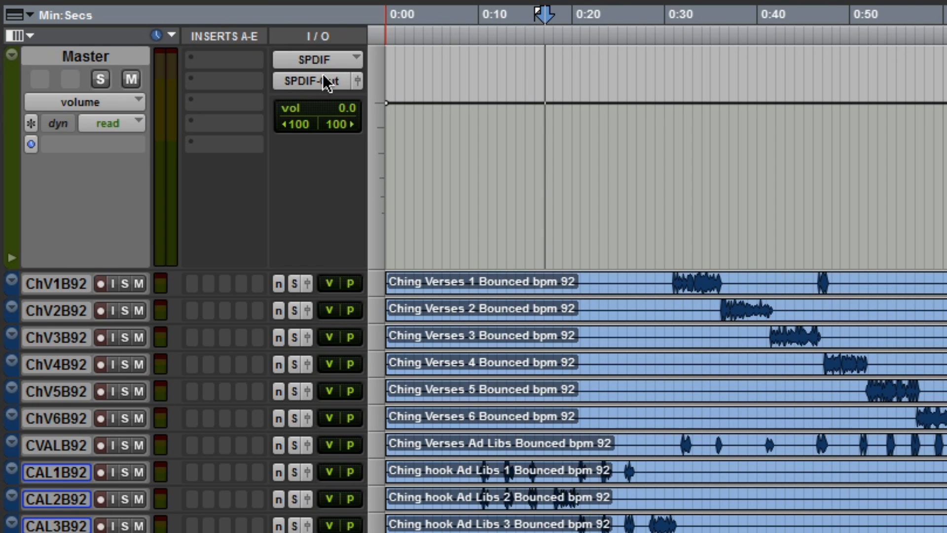
Add a second output destination to the Master aux alongside SPDIF-Out and close the M-Audio panel.
left_click(316, 81)
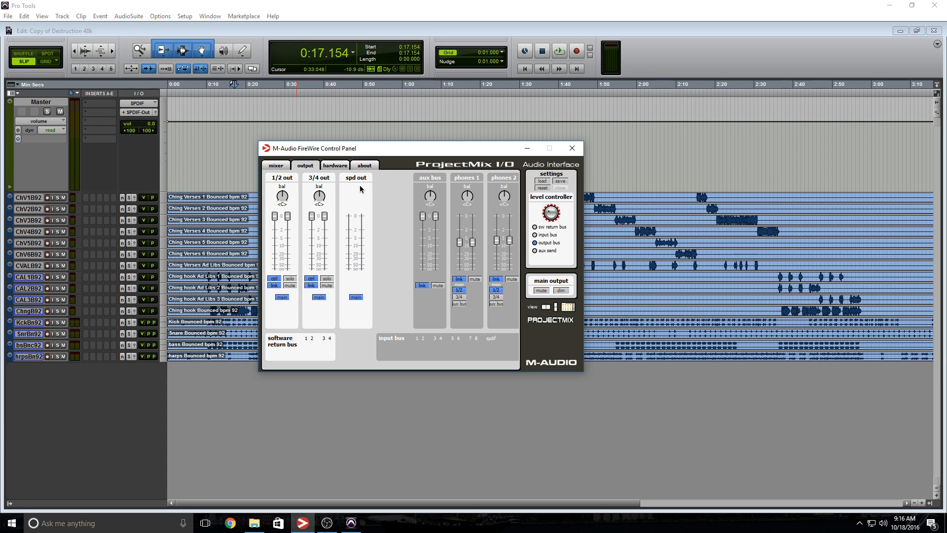
left_click(571, 148)
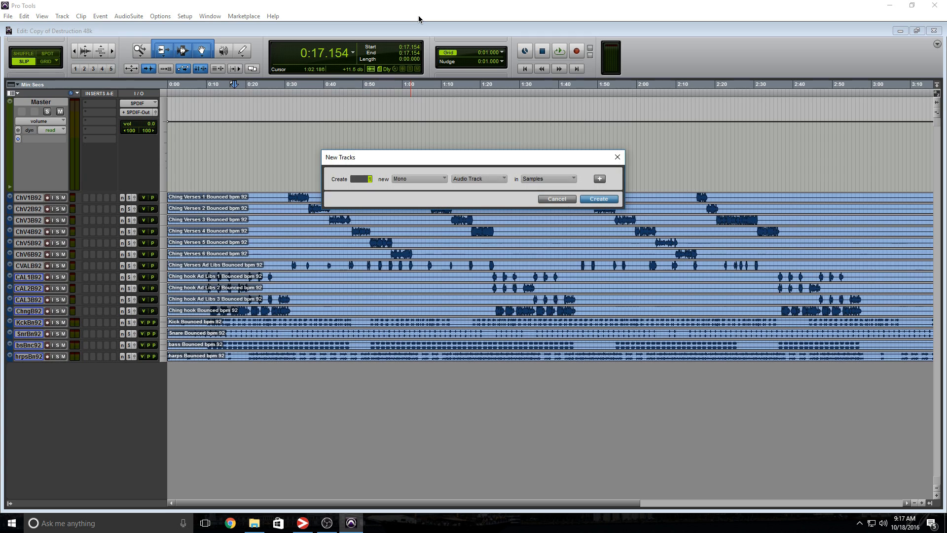
Create the Master 1 fader track and keep its output on Out 1-2 -> MAIN OUT.
left_click(598, 199)
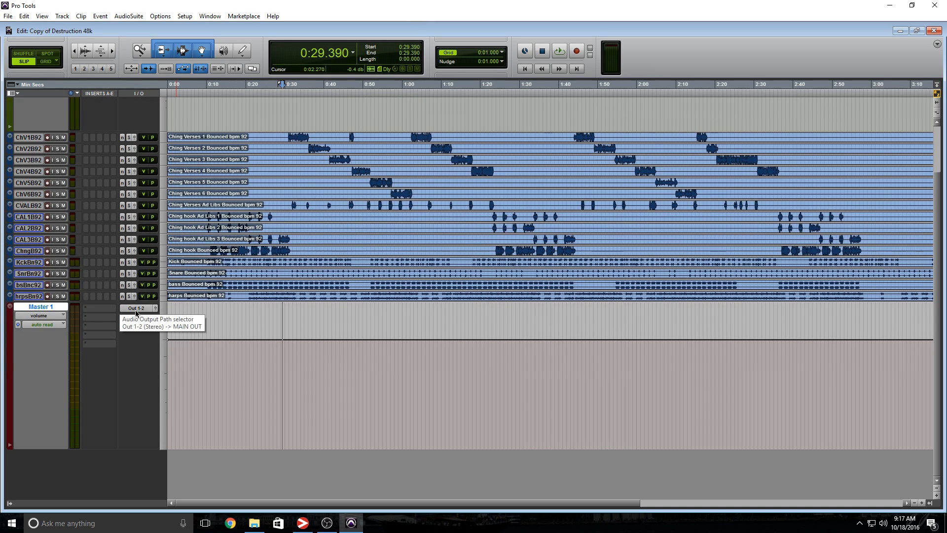
left_click(135, 308)
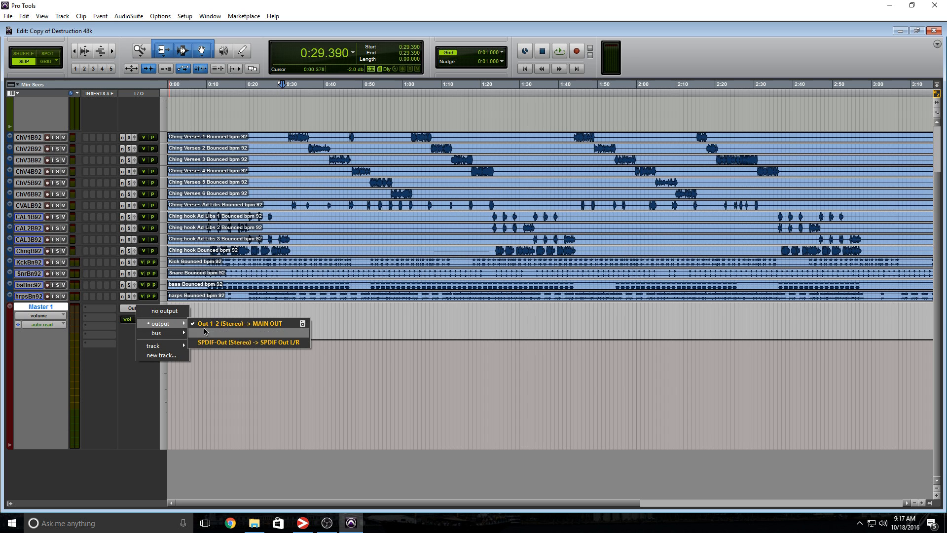
left_click(239, 322)
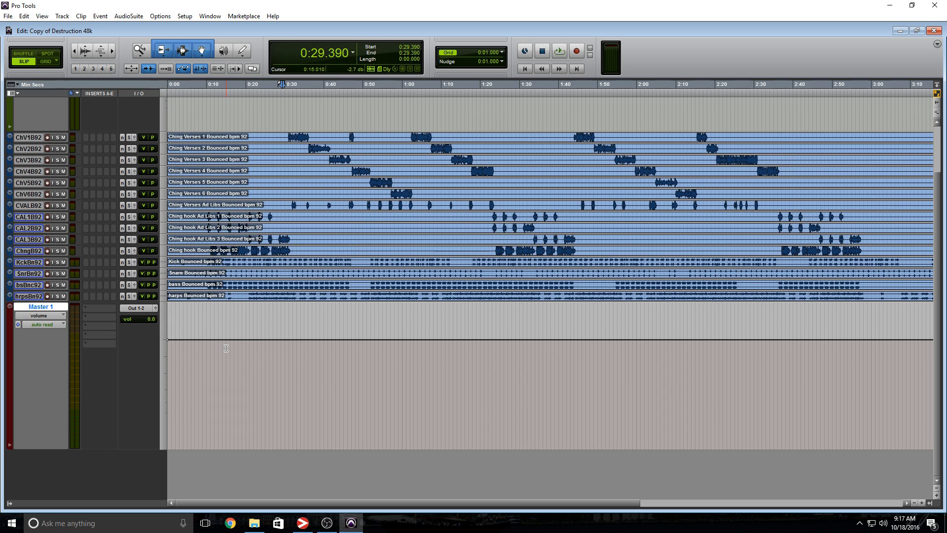